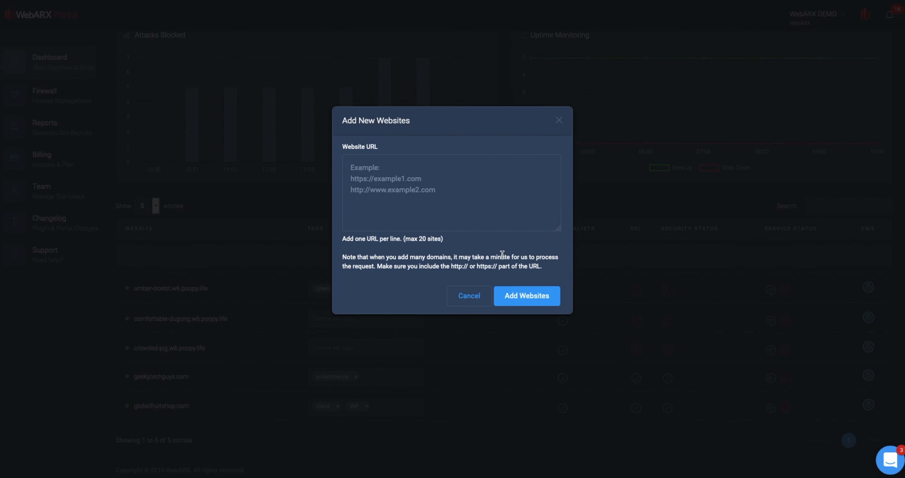
# Submit the new website URLs and dismiss the websites-added confirmation.
pyautogui.click(526, 295)
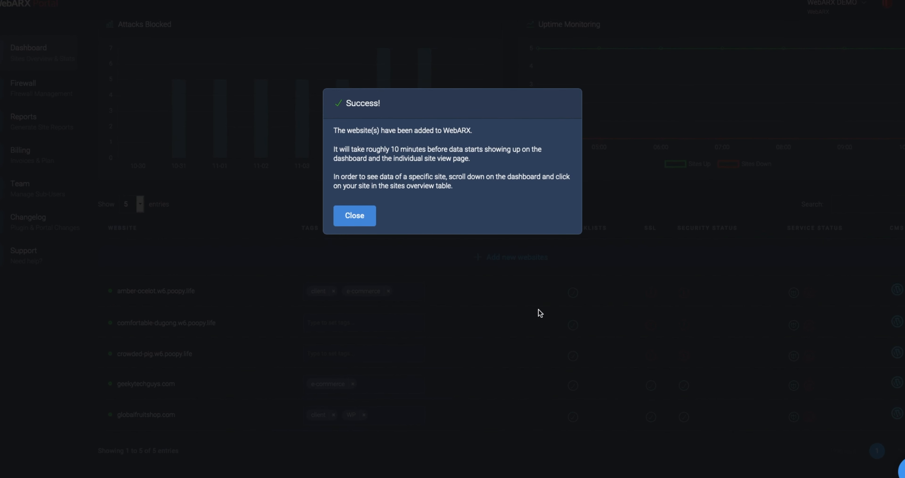
pyautogui.click(354, 215)
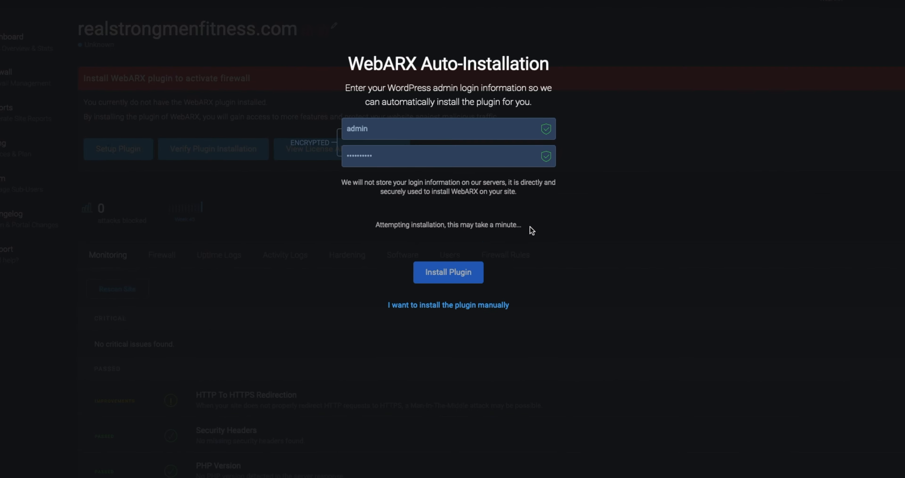
# Auto-install and activate the WebARX plugin on realstrongmenfitness.com with the admin credentials.
pyautogui.click(447, 271)
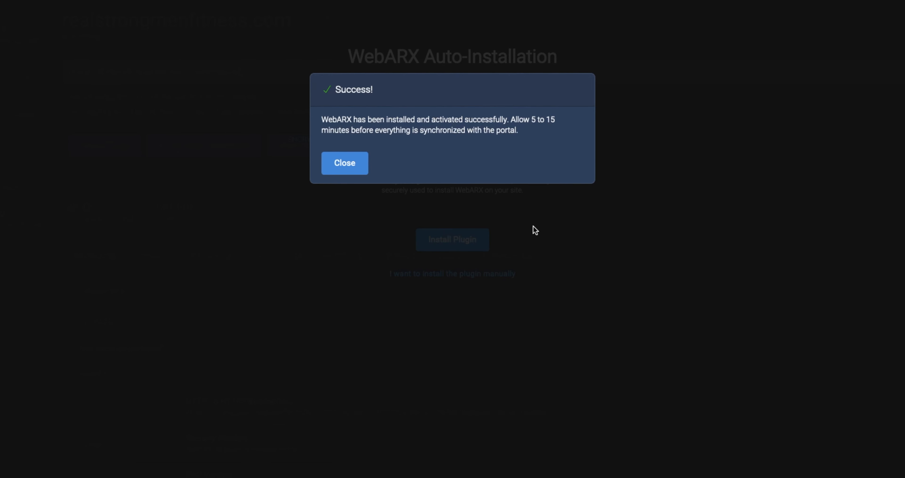
pyautogui.click(344, 162)
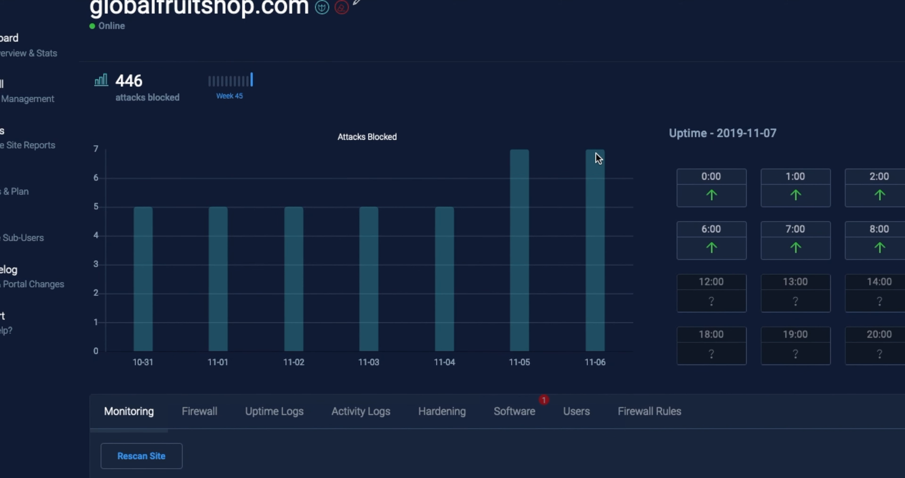
pyautogui.moveTo(485, 208)
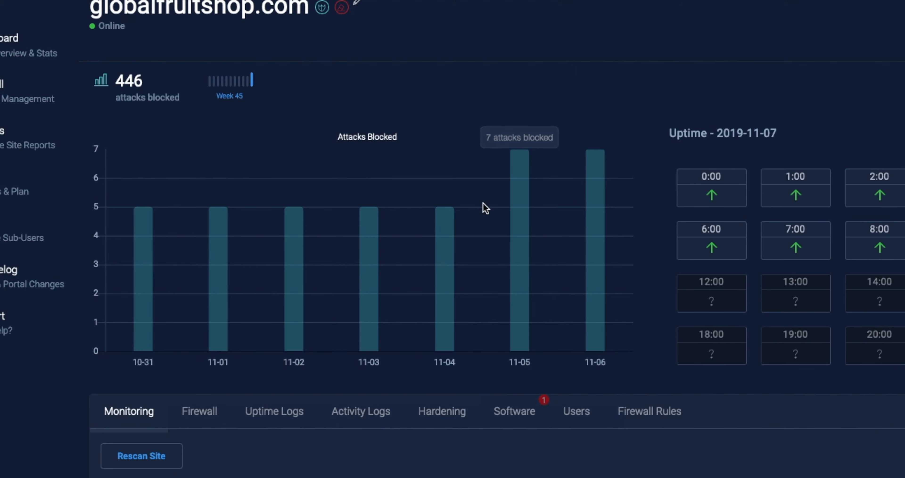
# Review globalfruitshop.com's monitoring, hardening, notification settings and report pages.
pyautogui.scroll(-3)
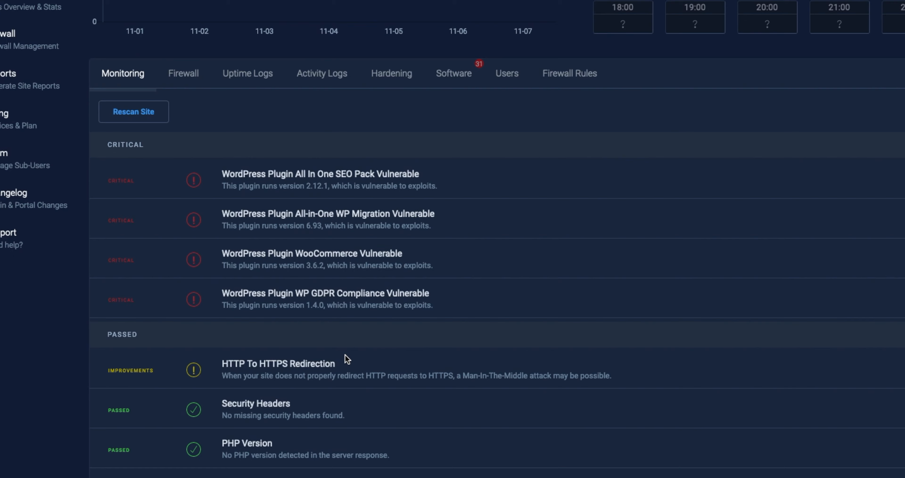
pyautogui.scroll(-3)
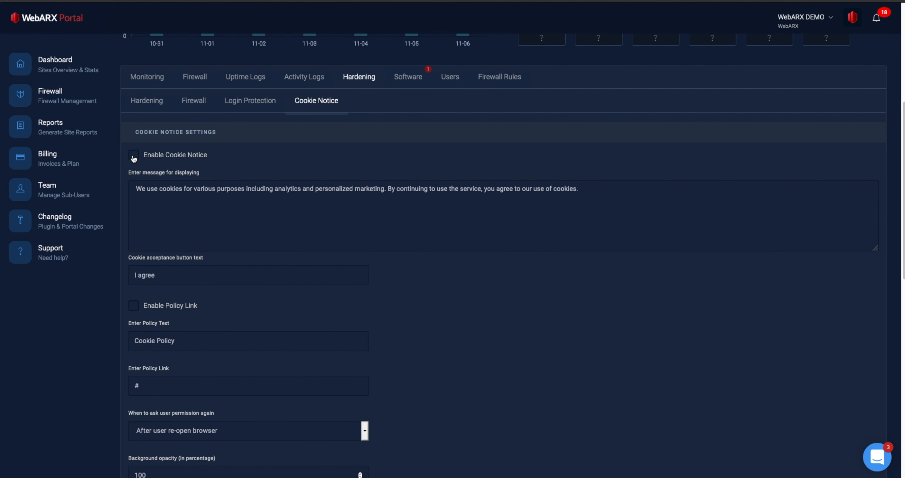
pyautogui.scroll(-3)
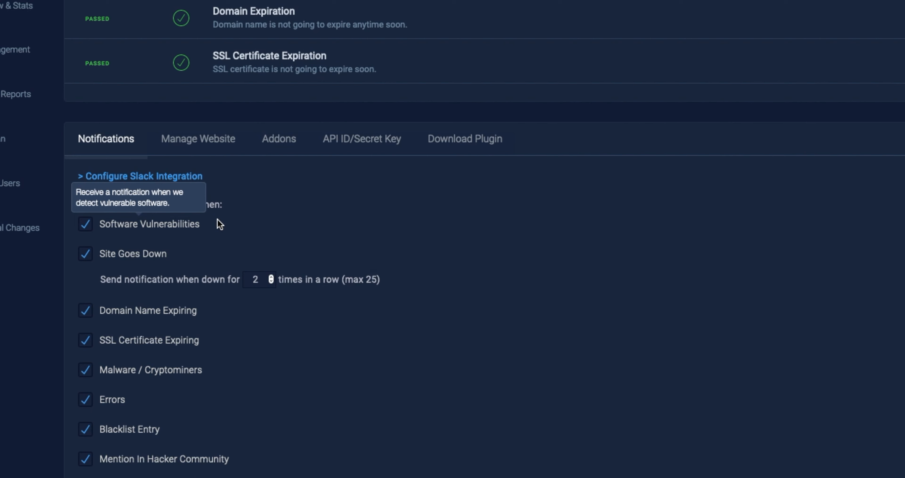
pyautogui.moveTo(313, 292)
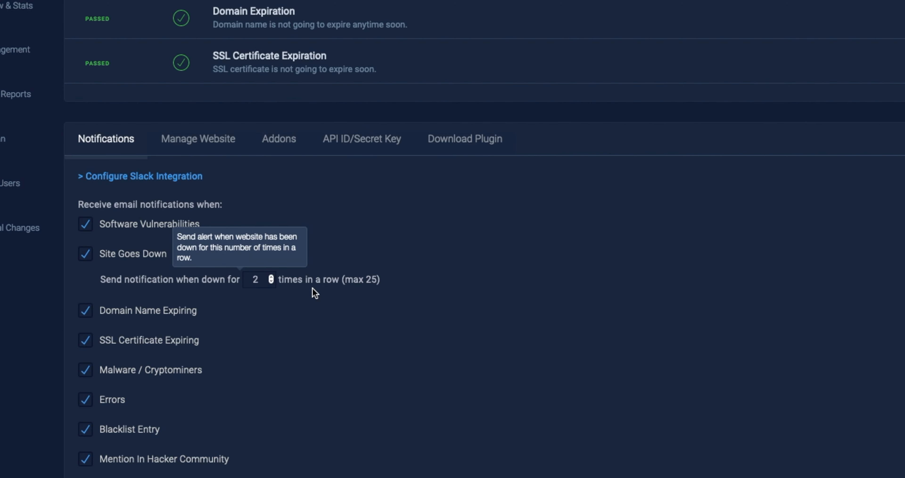
pyautogui.scroll(-3)
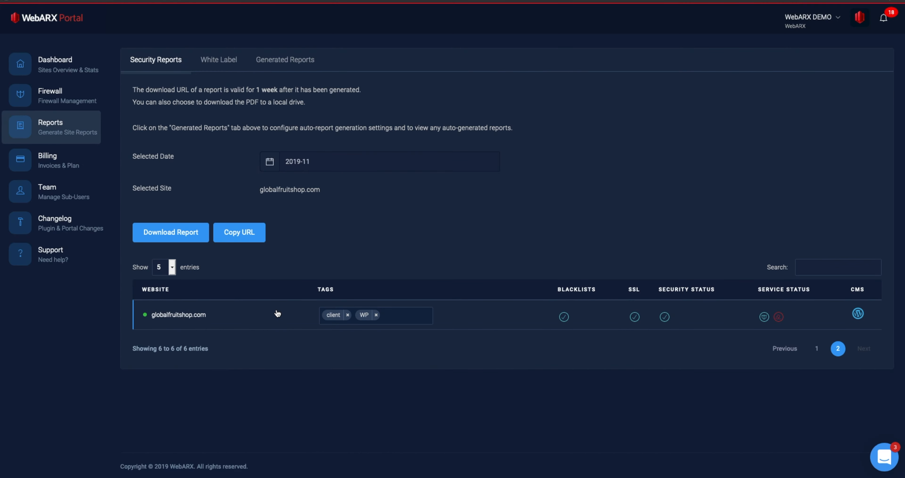
# Return to the sites dashboard and show page 2 of the websites table.
pyautogui.click(170, 232)
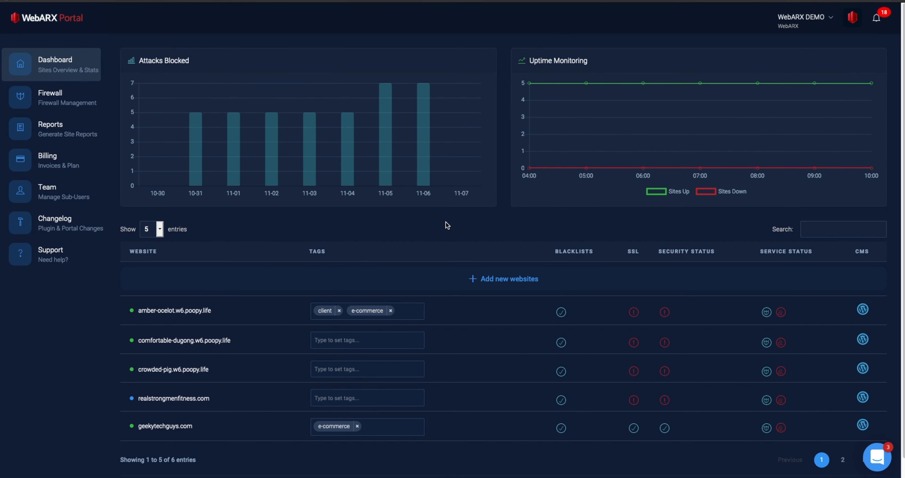
pyautogui.scroll(-3)
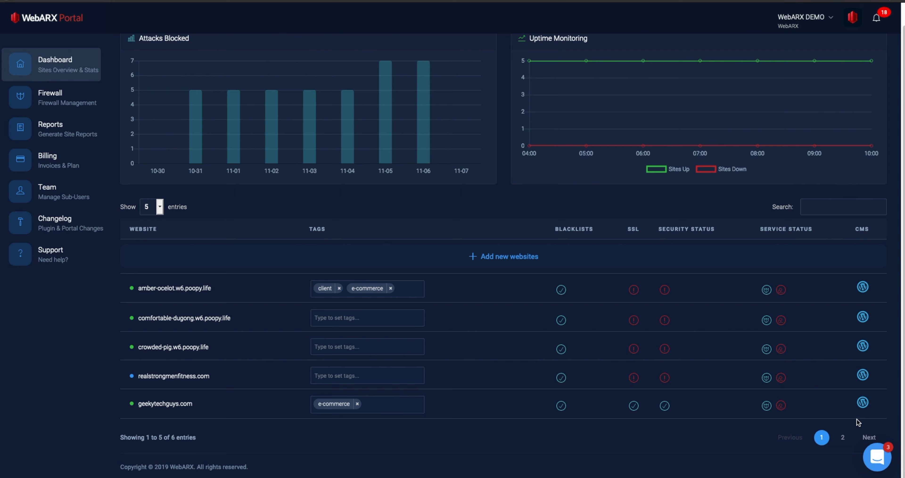
pyautogui.click(821, 436)
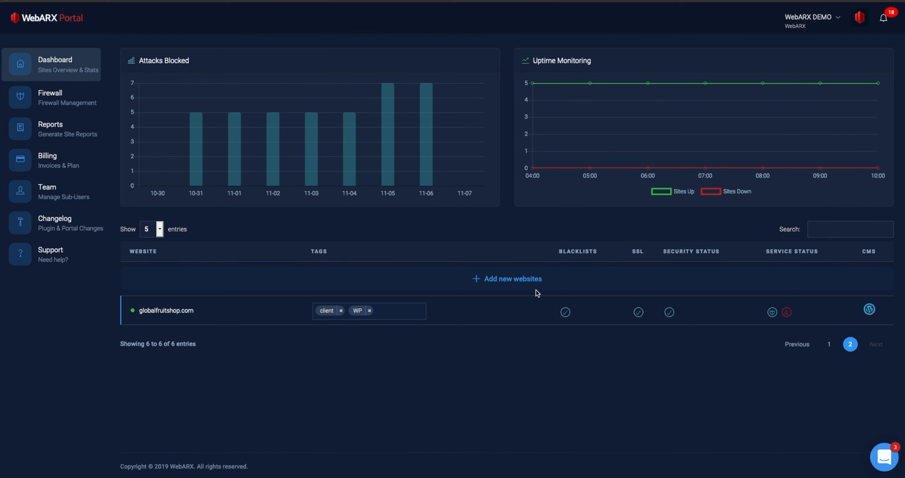